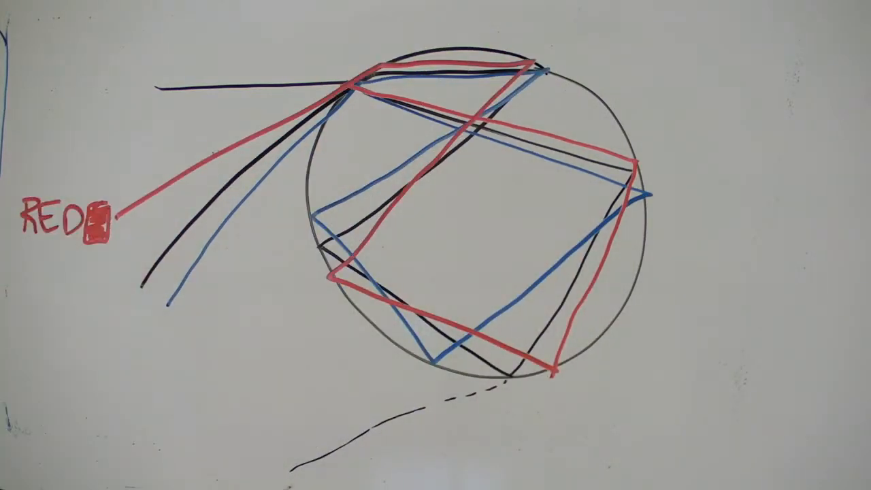
{"action": "type", "text": "GREEN"}
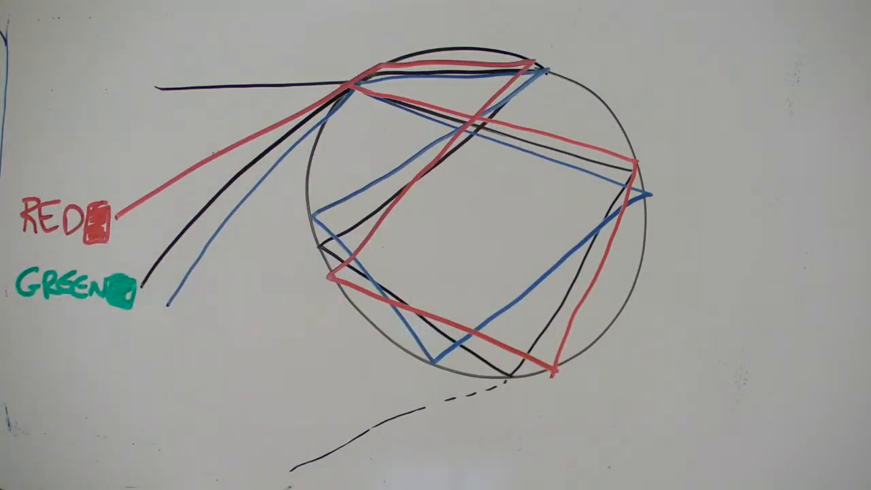
{"action": "type", "text": "BLUE"}
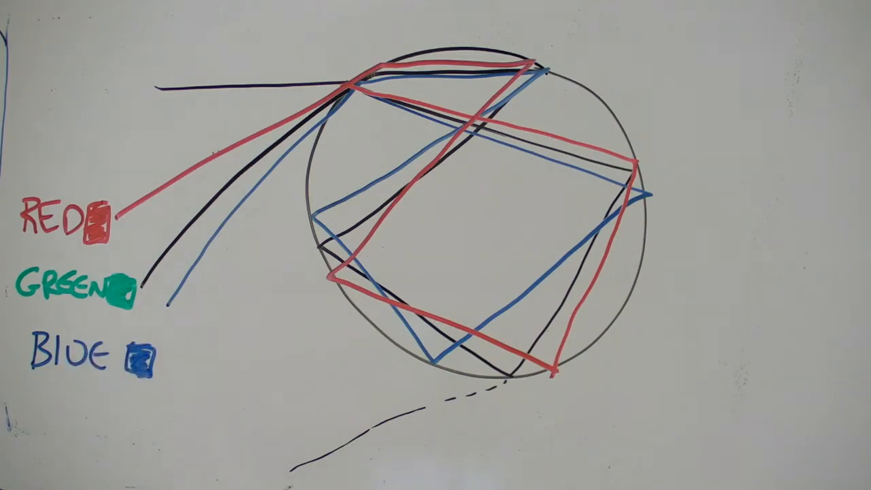